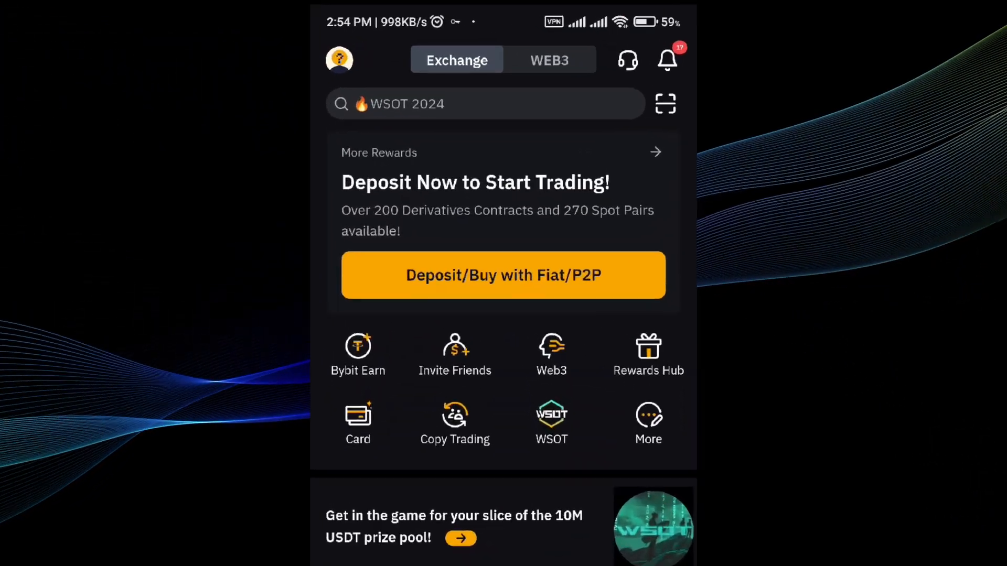
Step: Open Bybit's Web3 wallet, then switch to the X Empire tap game showing 15,232 coins
{"action": "left_click", "coordinate": [550, 60]}
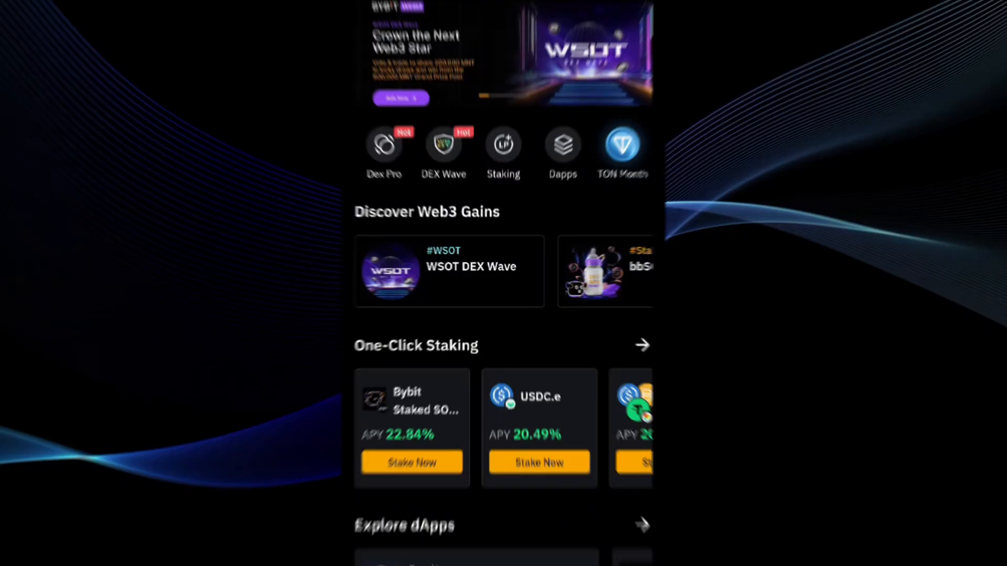
{"action": "scroll", "scroll_direction": "down", "scroll_amount": 3}
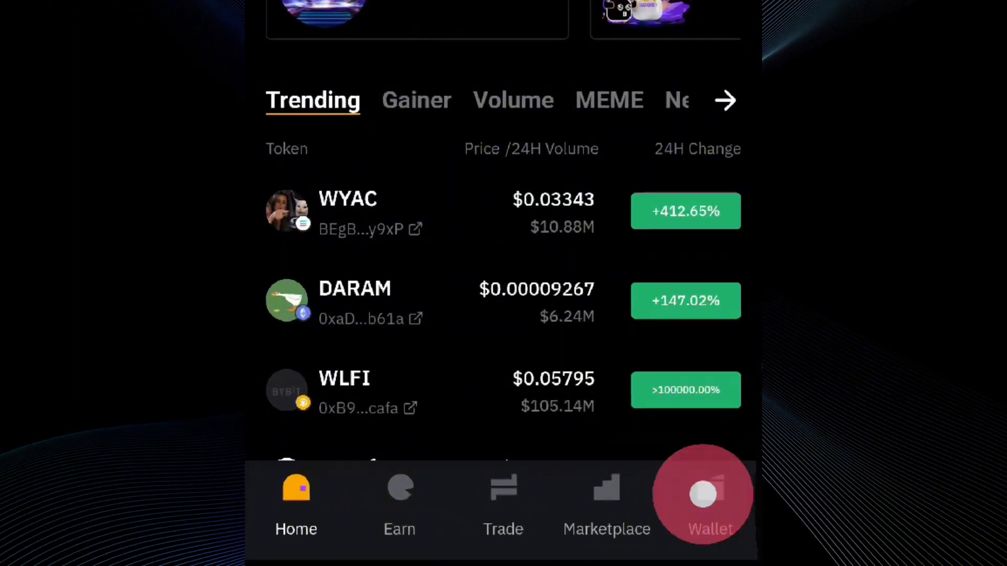
{"action": "left_click", "coordinate": [703, 494]}
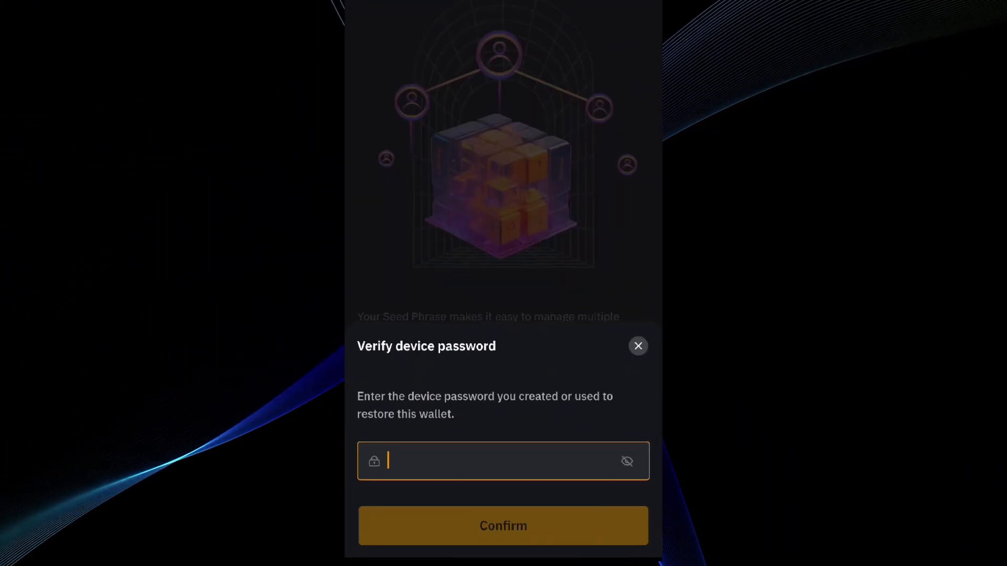
{"action": "left_click", "coordinate": [503, 461]}
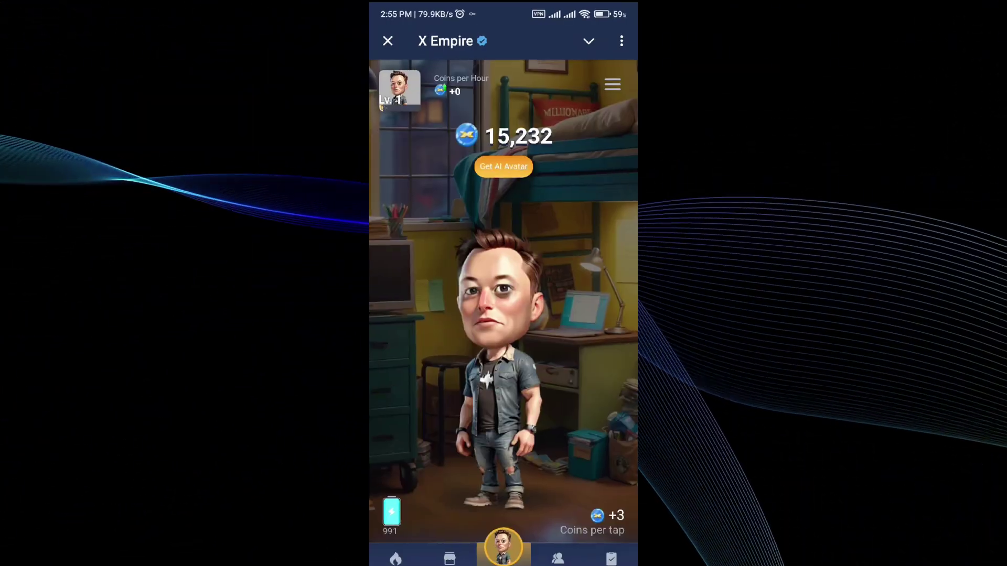
Step: Open X Empire's Airdrop page and bring up the TON Connect prompt for Task 1
{"action": "left_click", "coordinate": [612, 84]}
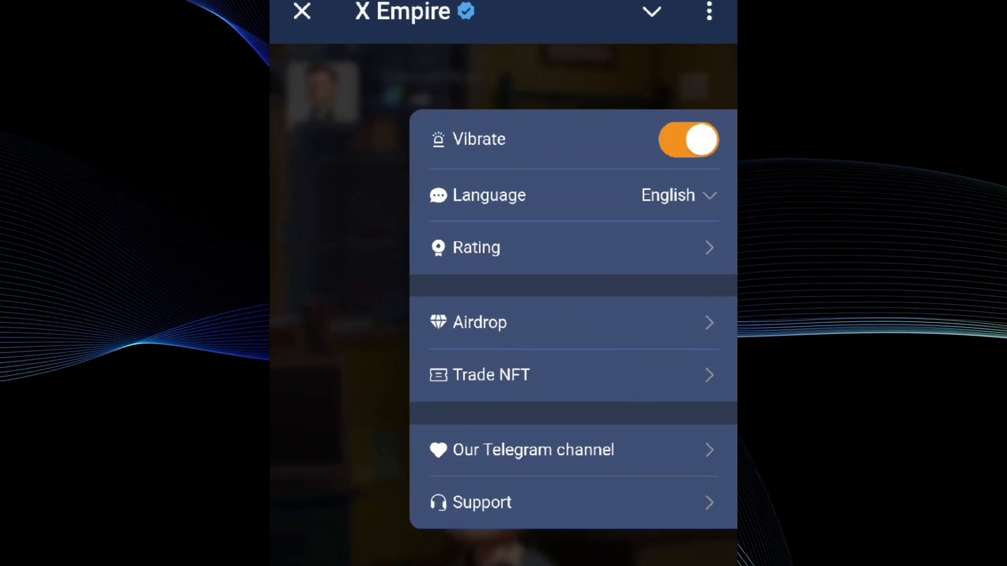
{"action": "left_click", "coordinate": [479, 323]}
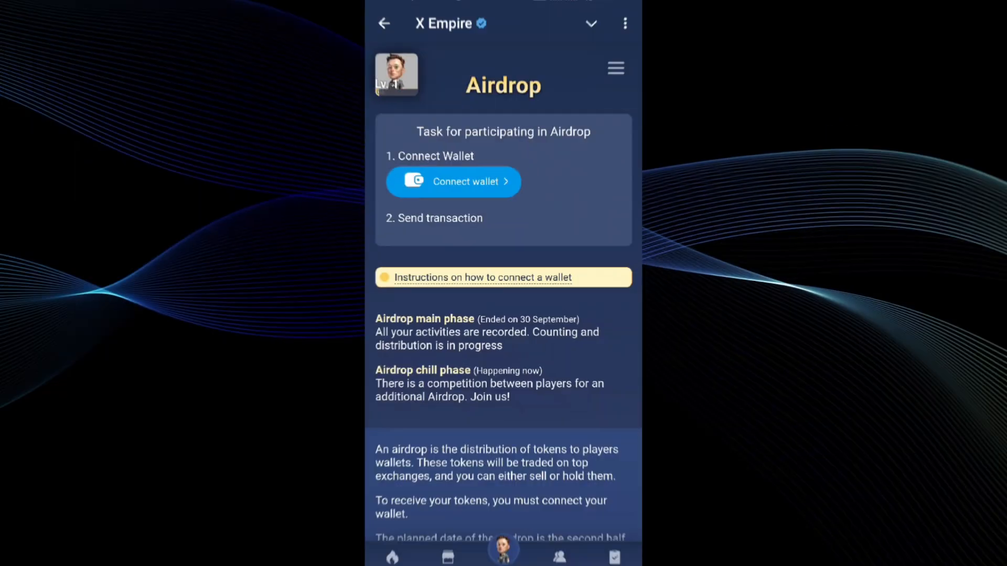
{"action": "left_click", "coordinate": [477, 194]}
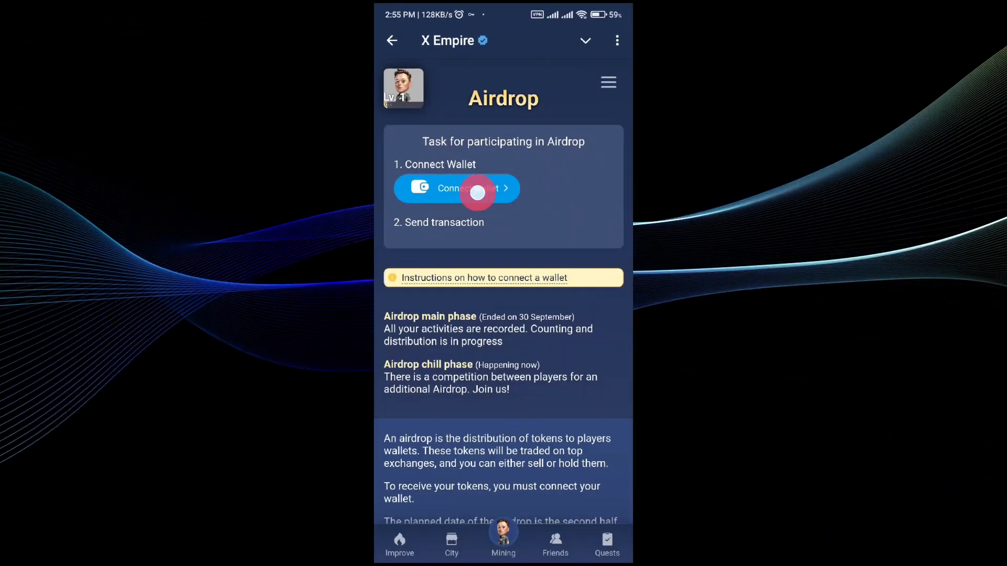
{"action": "left_click", "coordinate": [457, 189]}
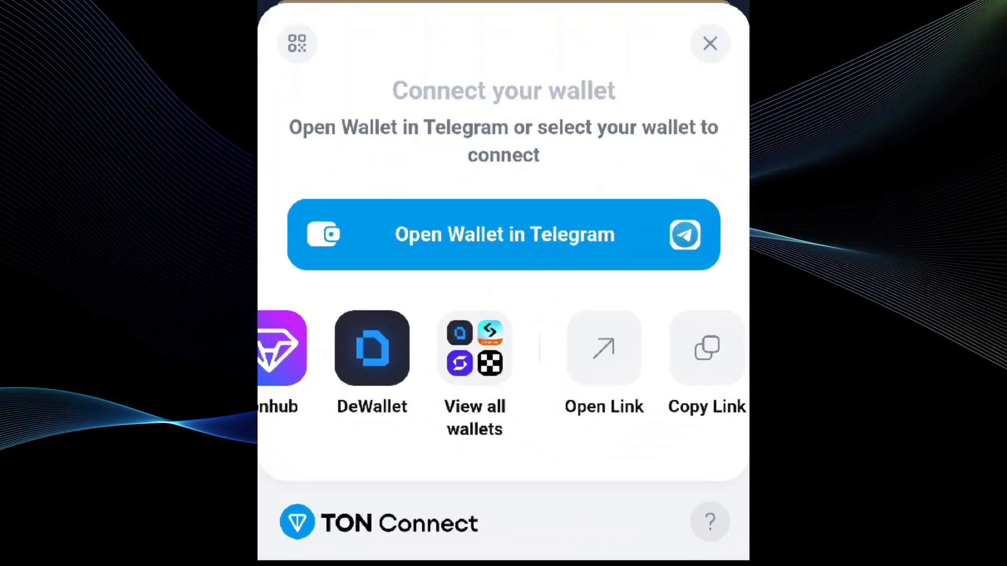
Step: Pick Bybit Wallet from the full wallet list to connect
{"action": "left_click", "coordinate": [474, 348]}
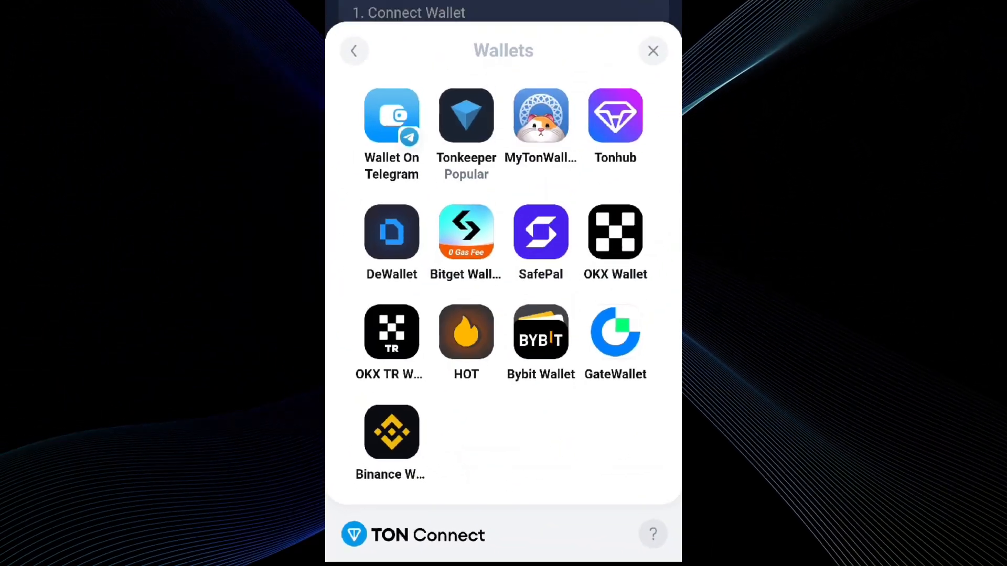
{"action": "left_click", "coordinate": [540, 331]}
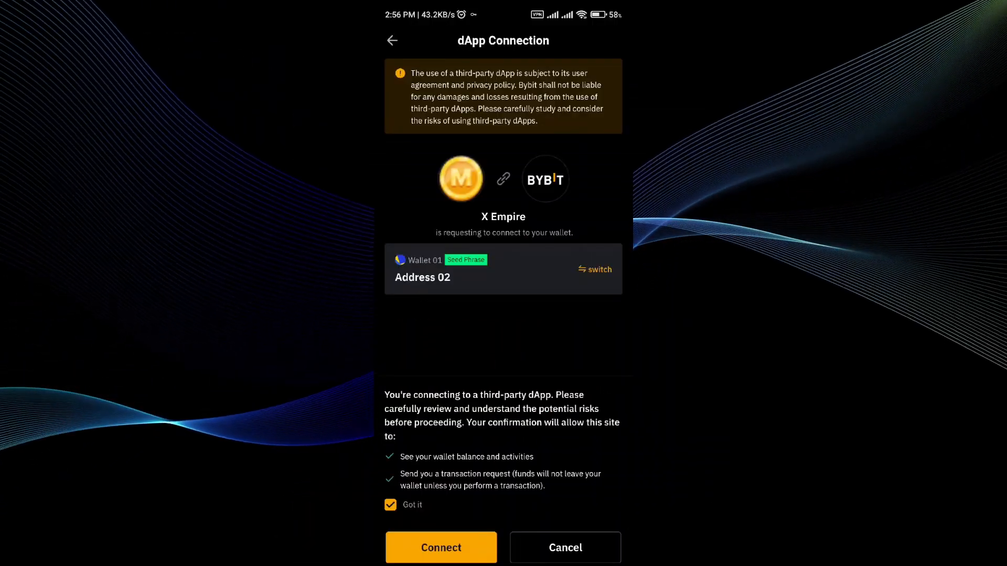
Step: Approve X Empire's connection to Wallet 01 and browse the Web3 home's trending tokens
{"action": "left_click", "coordinate": [441, 548]}
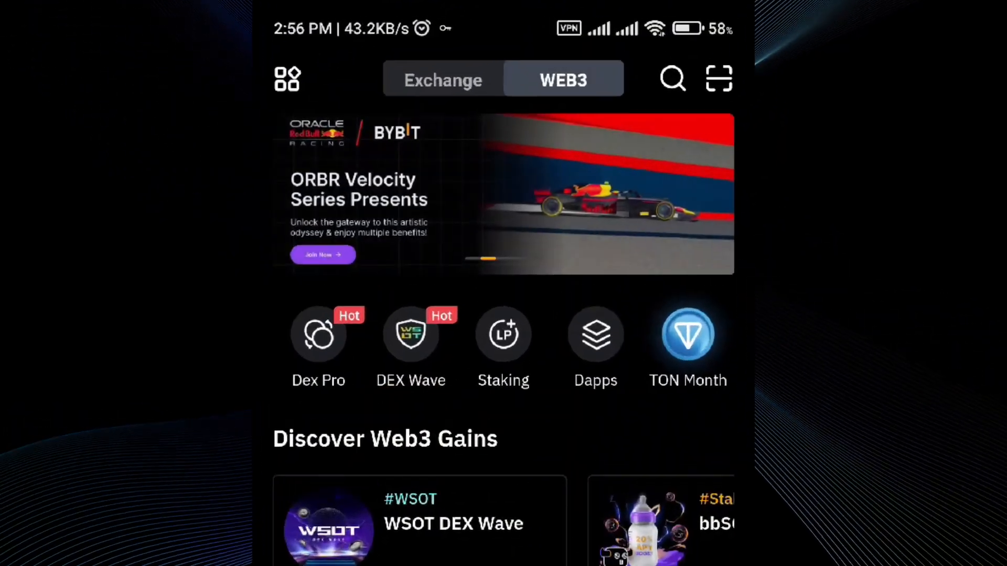
{"action": "scroll", "scroll_direction": "down", "scroll_amount": 3}
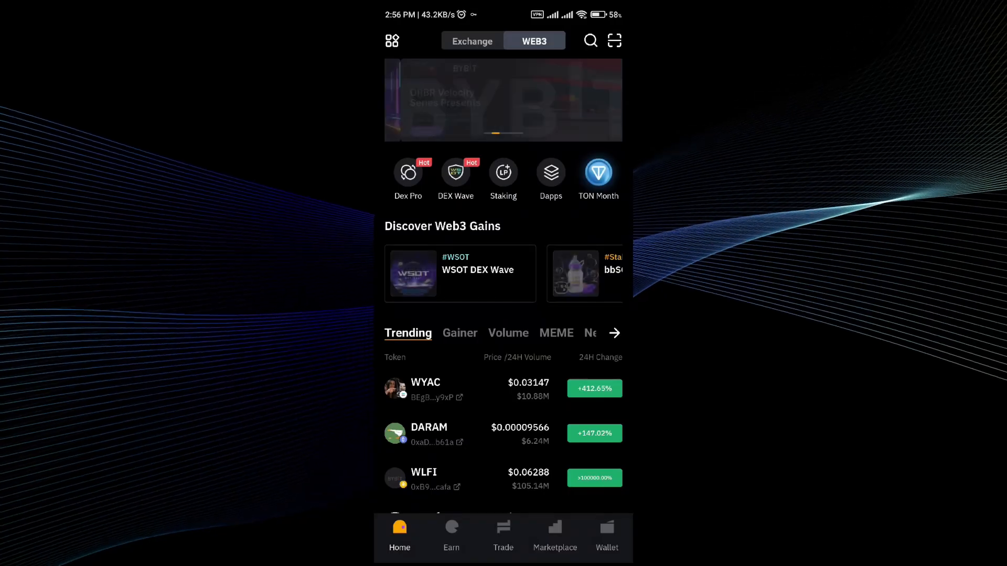